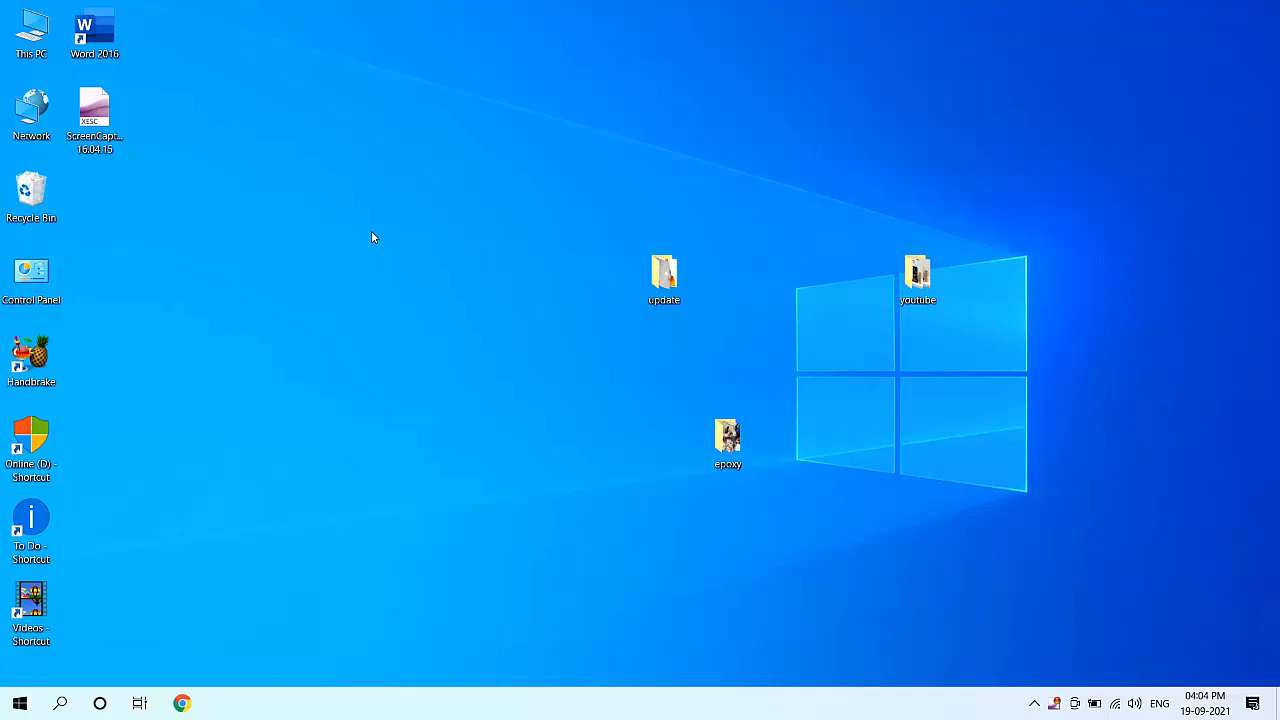
mouse_move(364, 244)
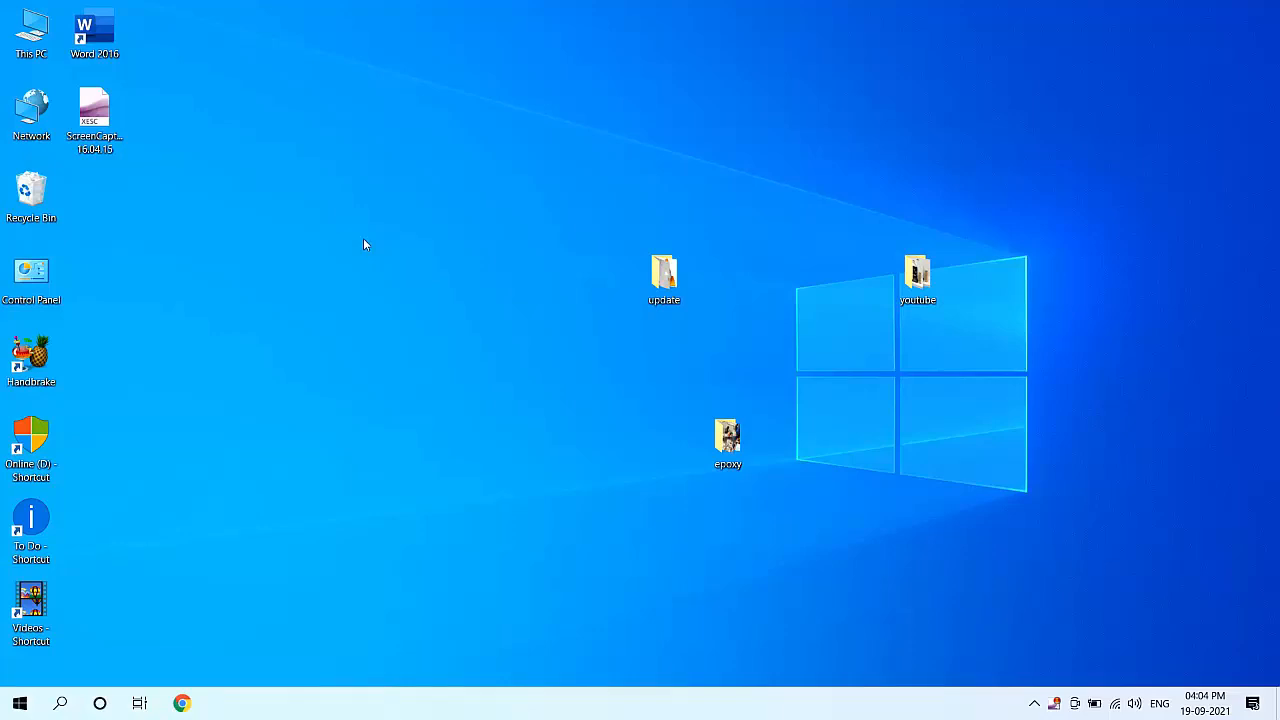
mouse_move(80, 640)
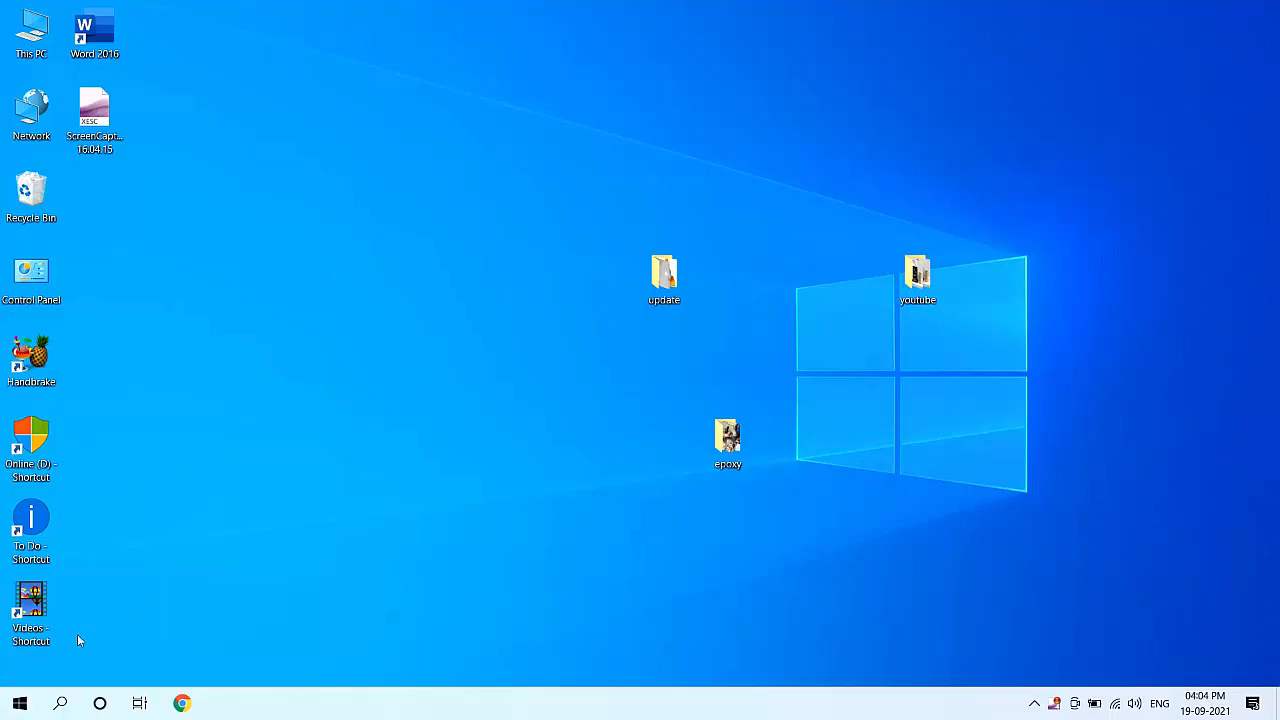
Go to the Windows Settings home page from the Start menu.
left_click(20, 704)
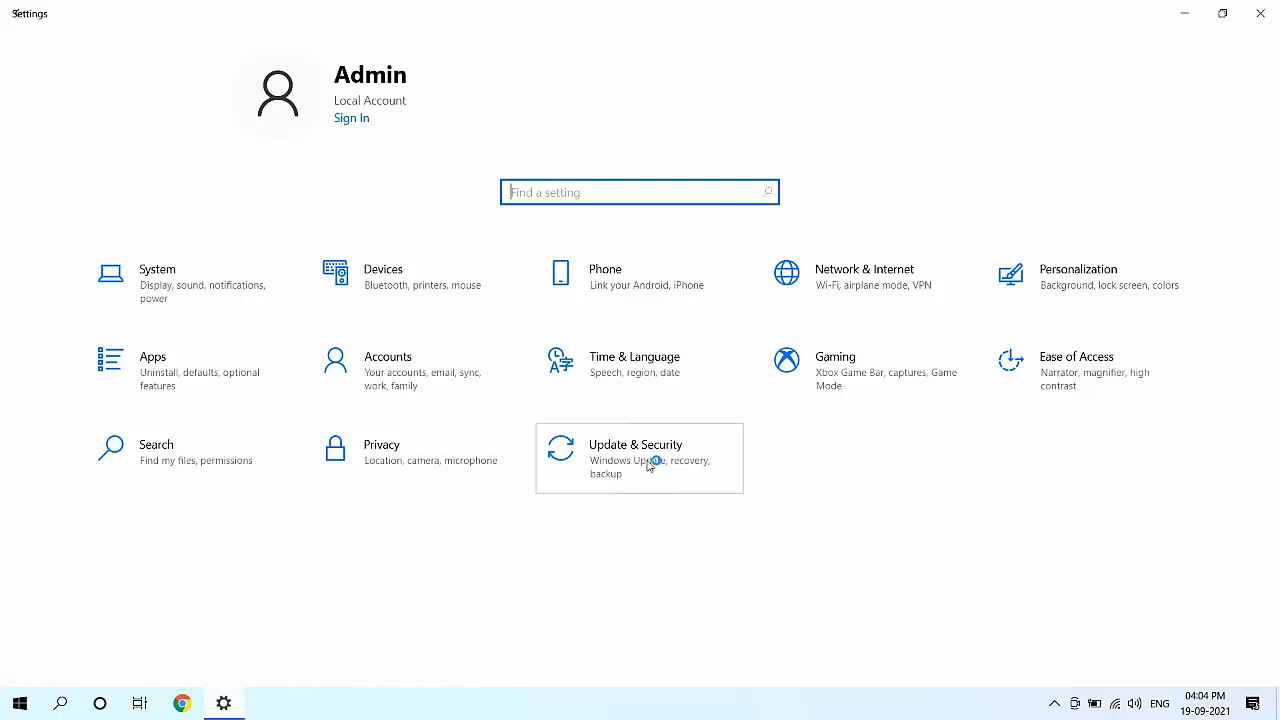
Go to Update & Security to see the pending 2021-09 Cumulative Update.
left_click(636, 458)
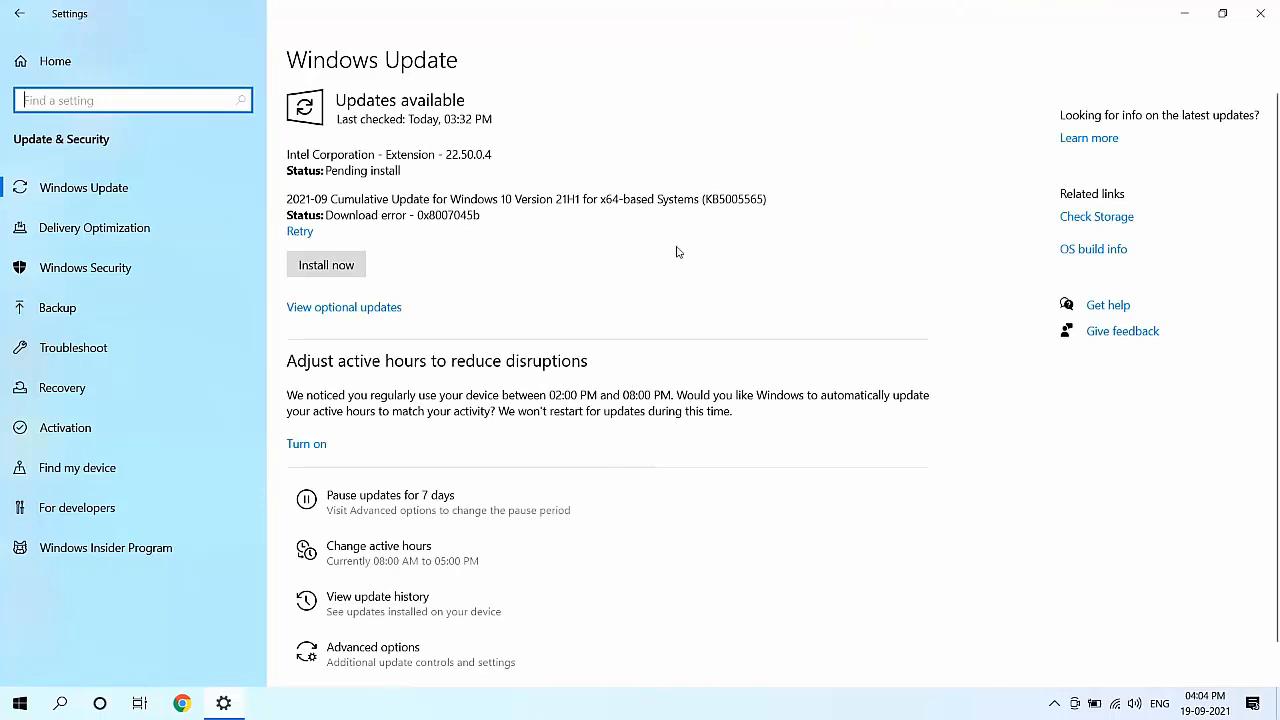
mouse_move(728, 252)
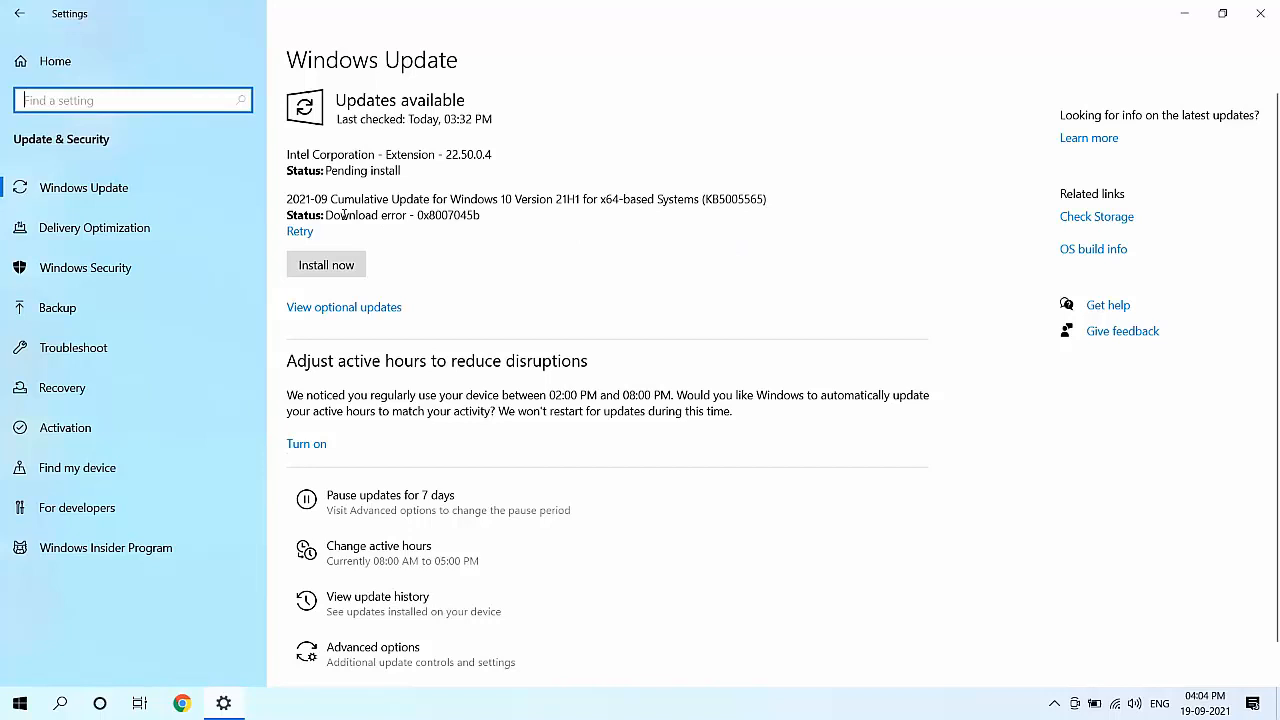
mouse_move(562, 210)
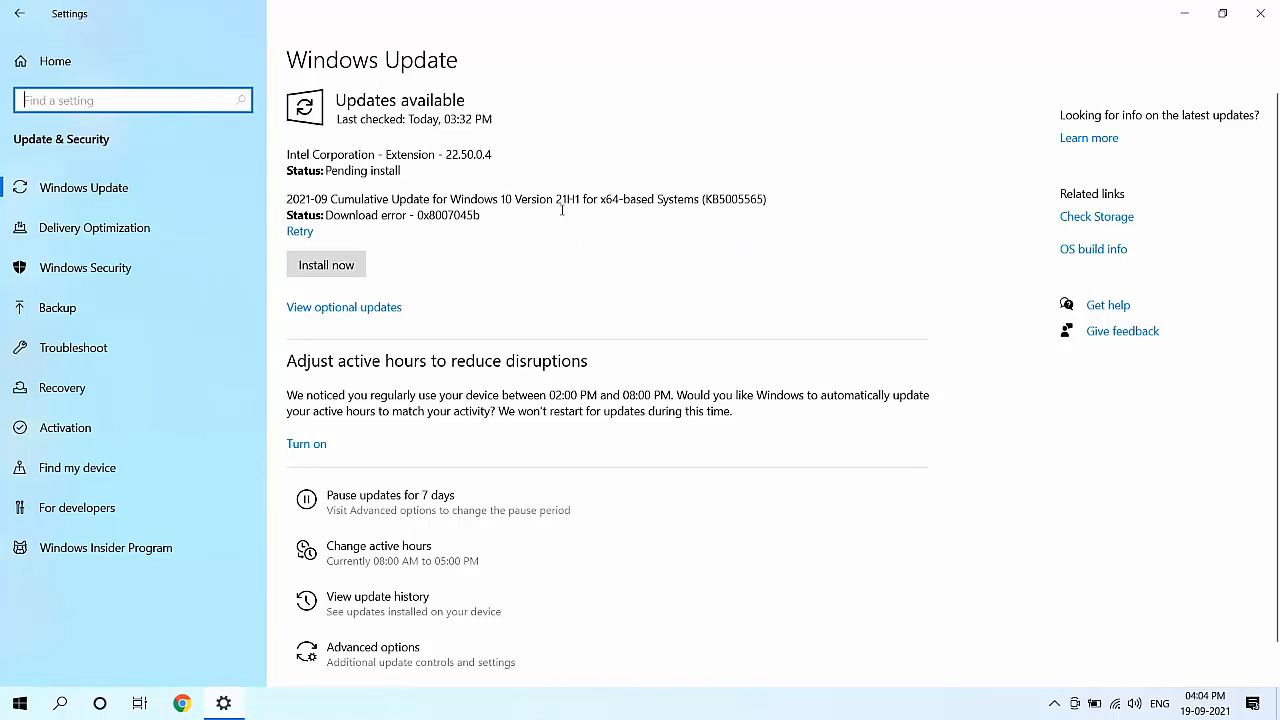
mouse_move(540, 228)
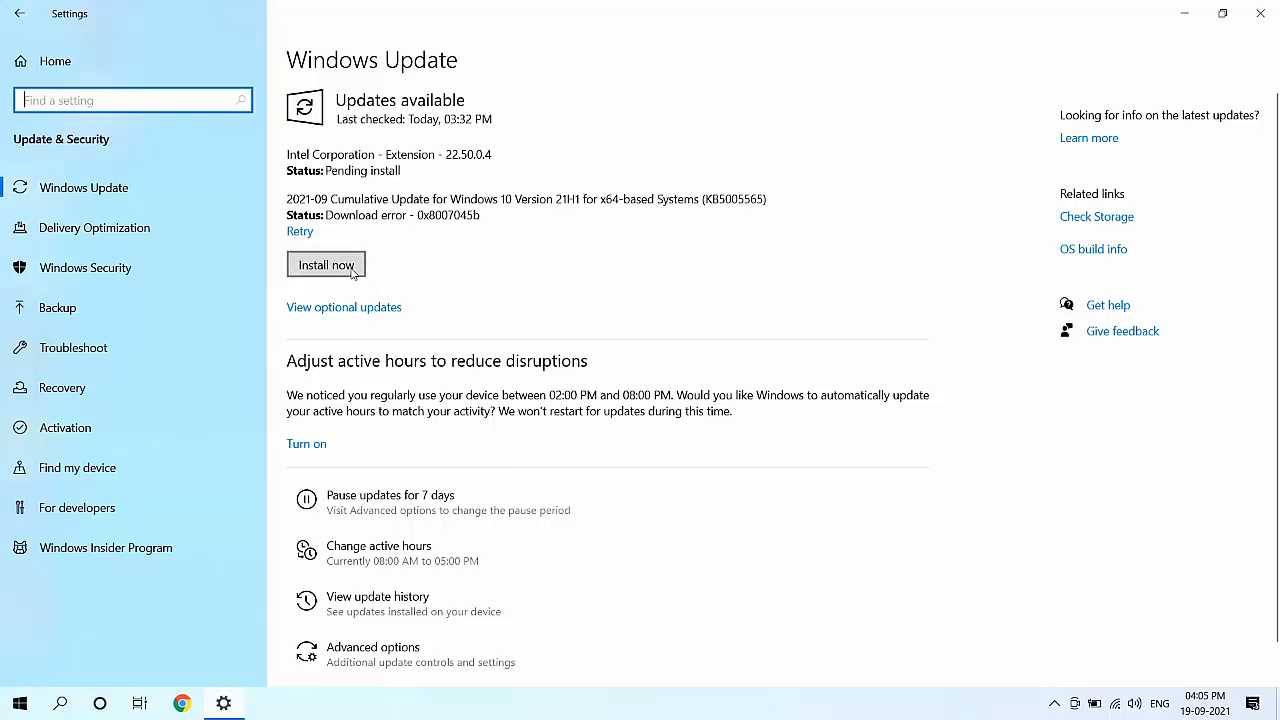
Start installing the 2021-09 Cumulative Update for Windows 10 Version 21H1.
left_click(326, 264)
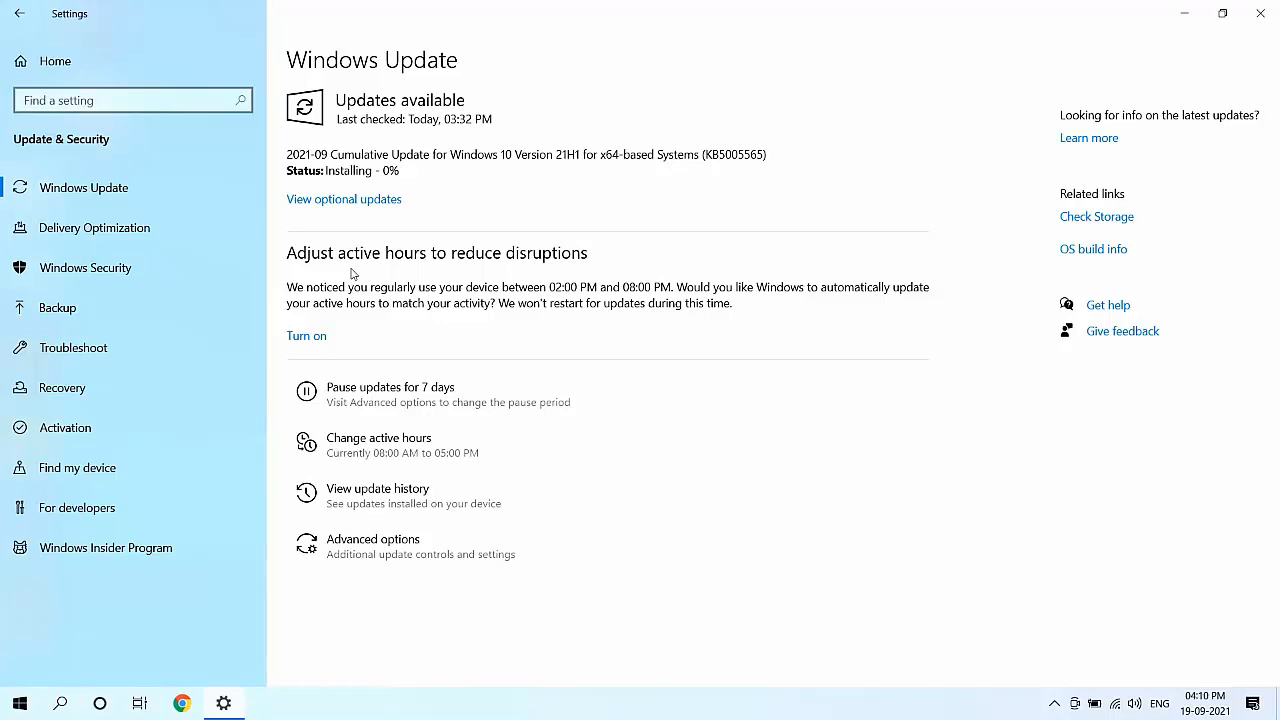
mouse_move(912, 514)
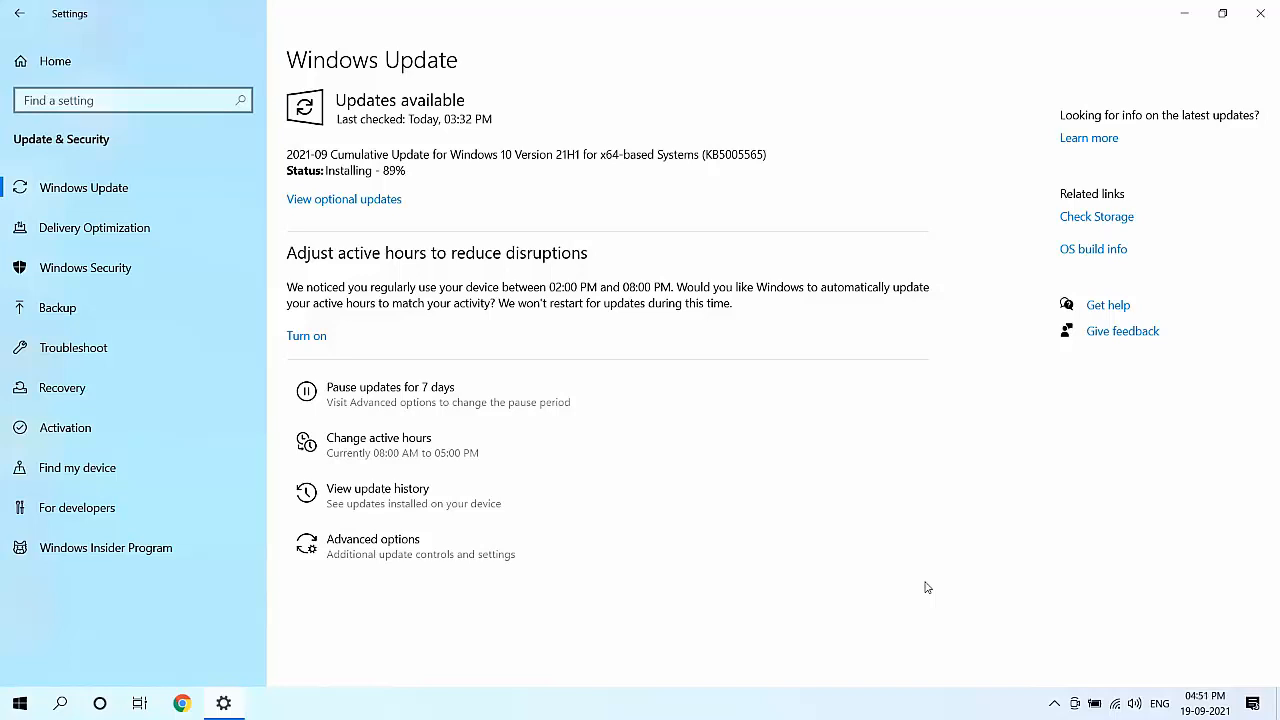
mouse_move(910, 240)
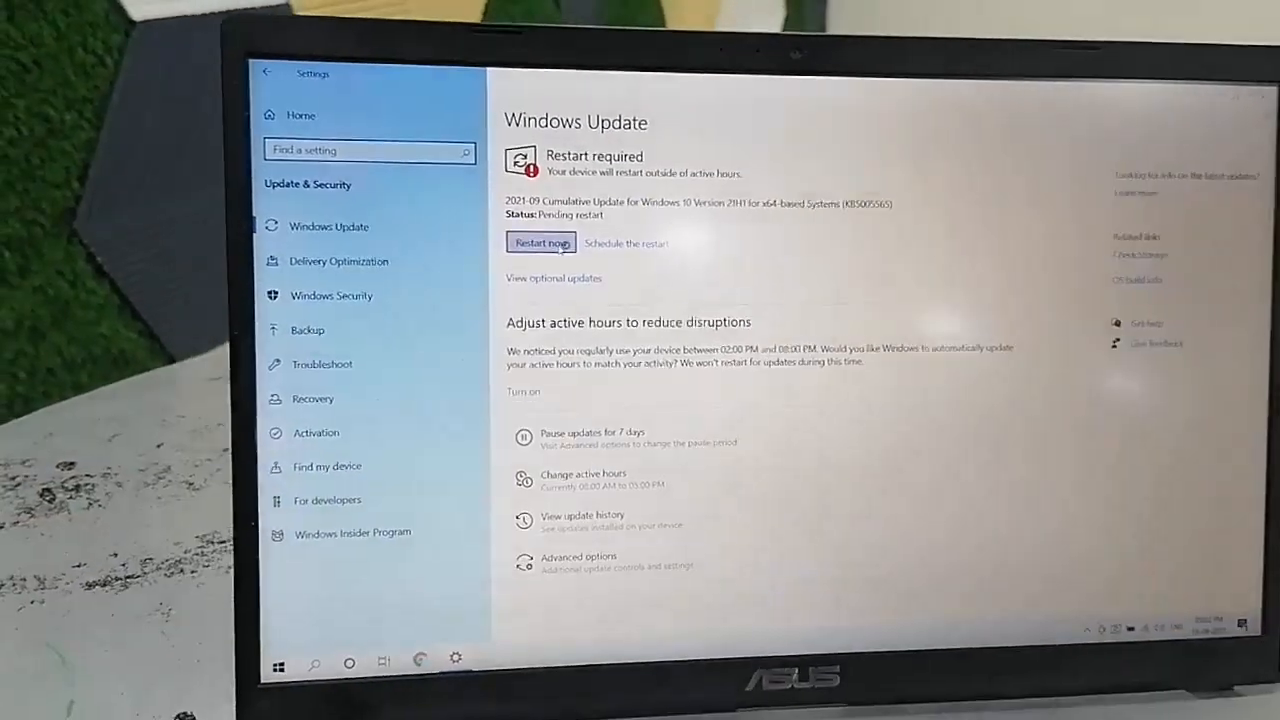
Restart the PC now to finish applying the installed cumulative update.
left_click(540, 242)
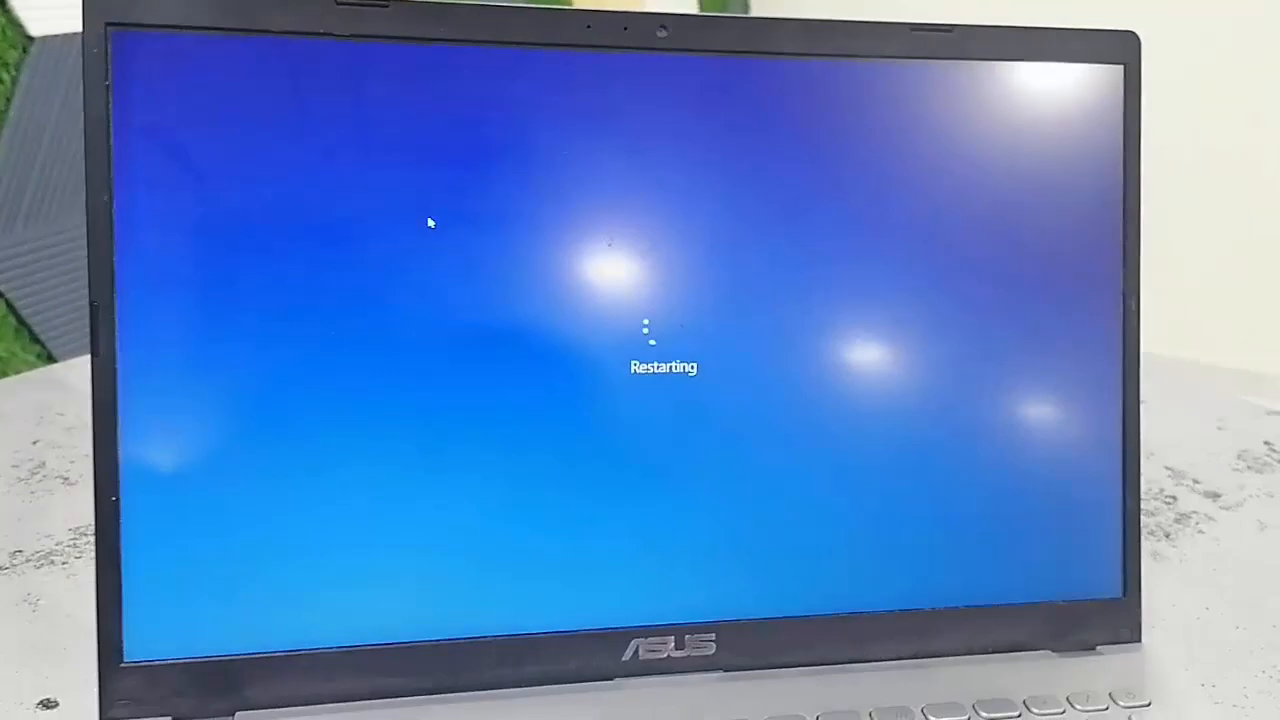